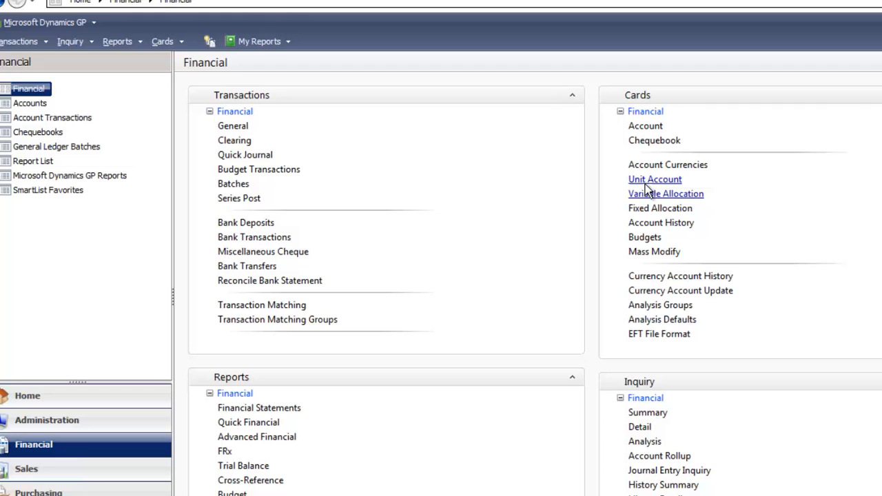
# - Open a blank Unit Account Maintenance card from the Financial Cards list
pyautogui.click(654, 179)
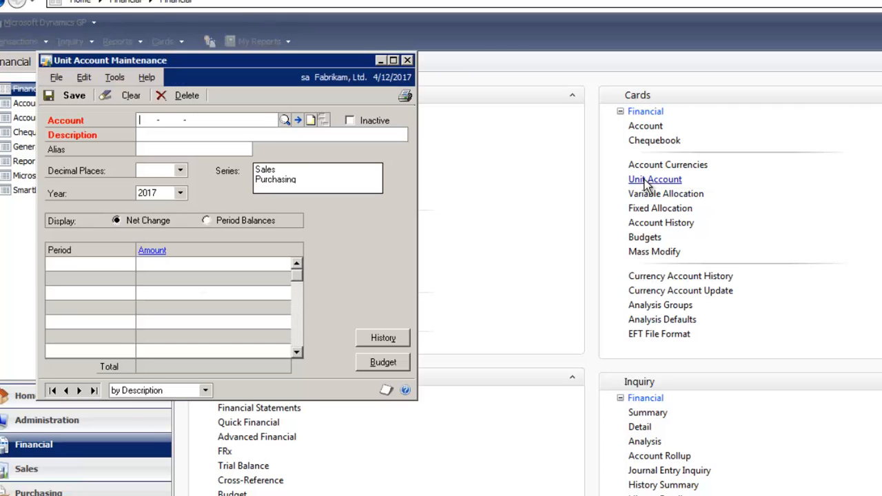
pyautogui.click(105, 402)
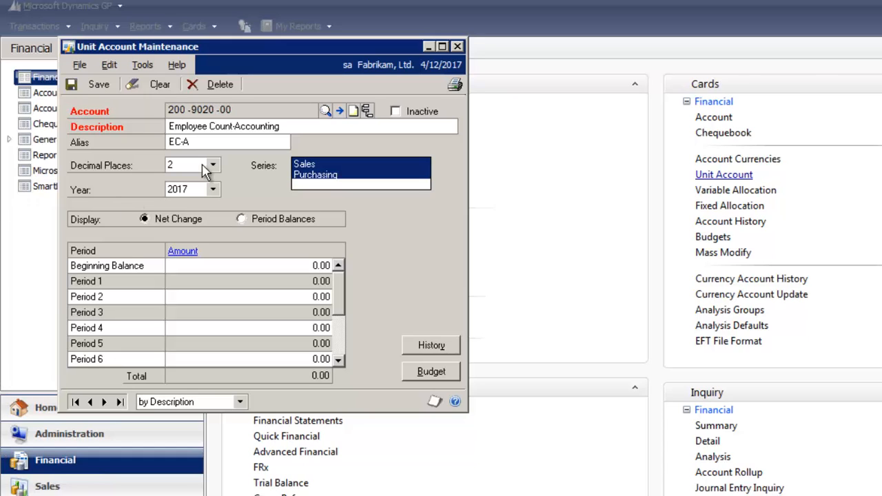
pyautogui.click(213, 164)
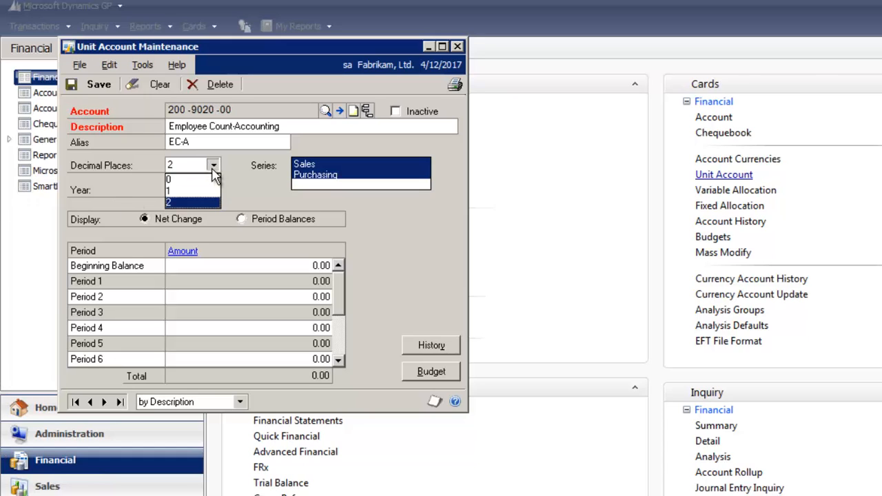
pyautogui.click(193, 202)
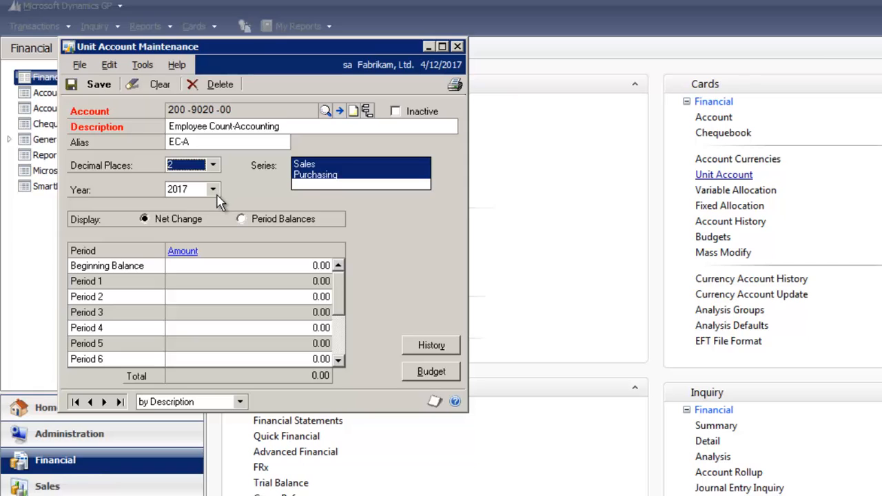